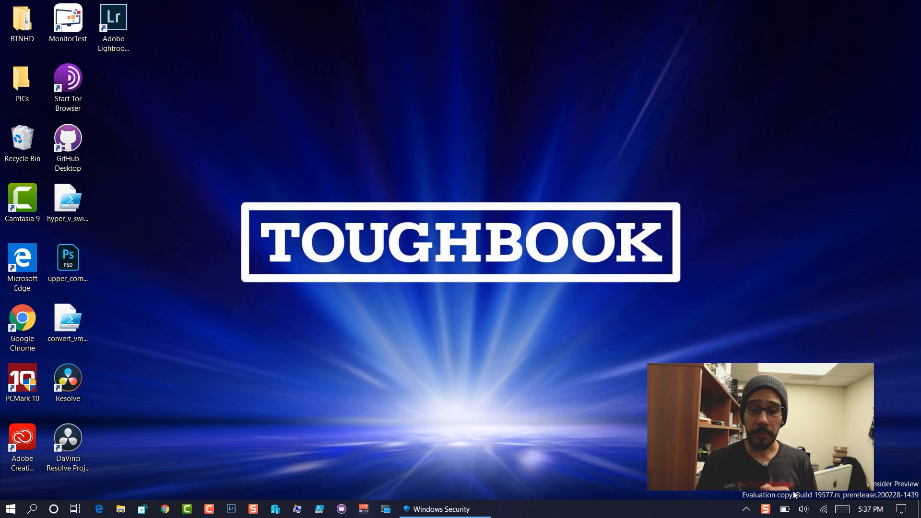
# Run winver from the Start quick-links menu to confirm Windows 10 Version 2004, Build 19577.
pyautogui.rightClick(10, 508)
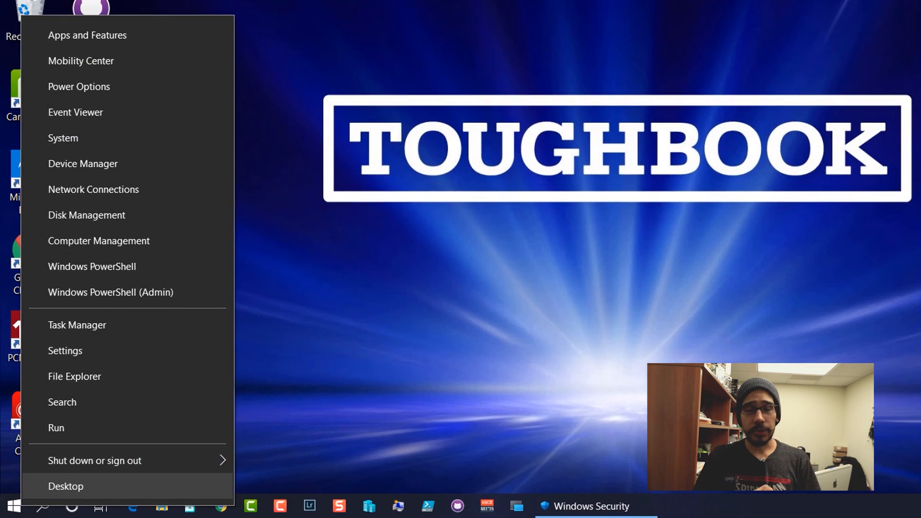
pyautogui.click(56, 427)
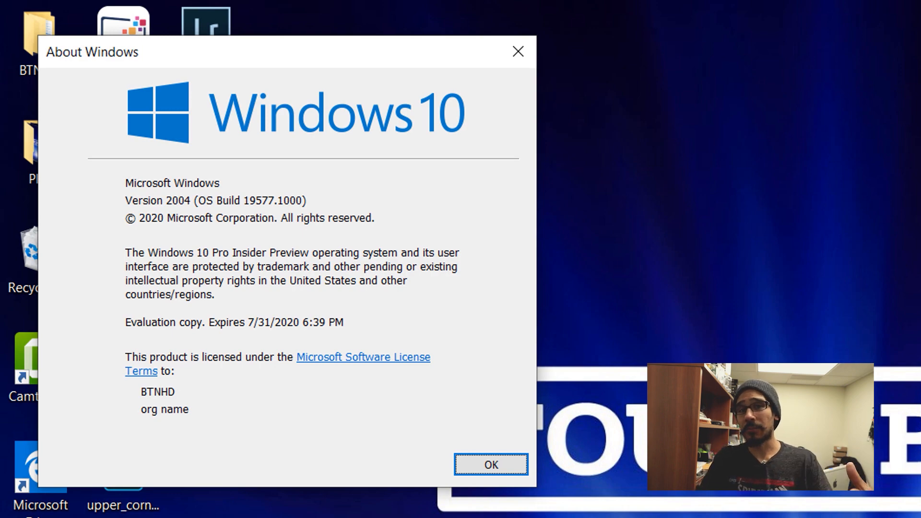
pyautogui.rightClick(12, 505)
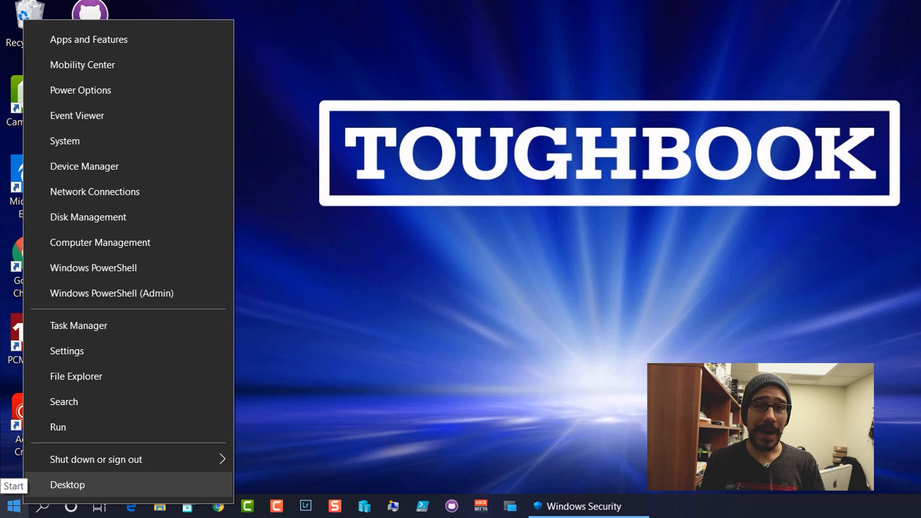
# Run netsh wlan show profiles in an elevated PowerShell to list saved Wi-Fi profiles.
pyautogui.click(112, 293)
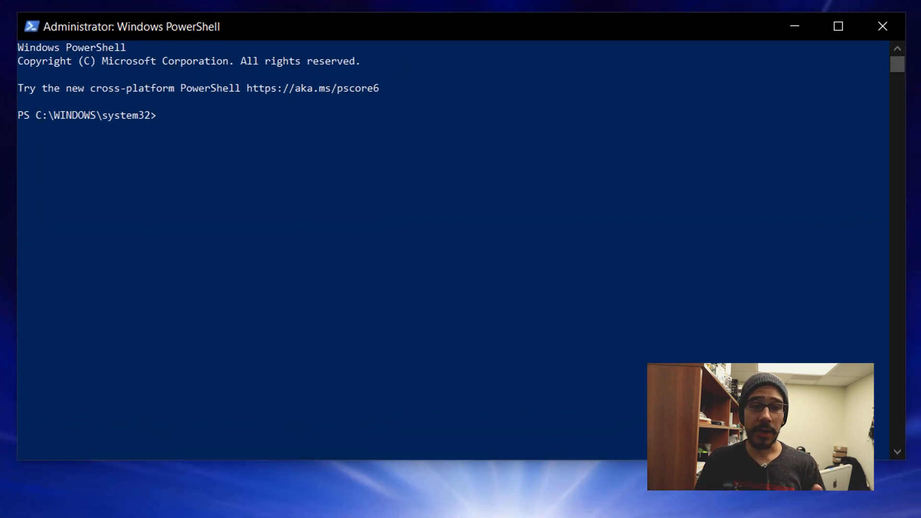
pyautogui.write('netsh wlan show profiles')
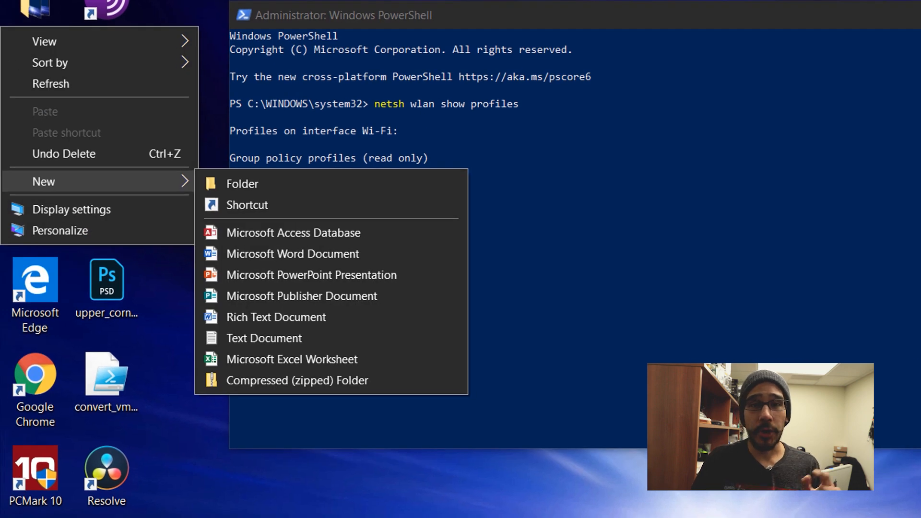
# Create a WiFiProfile desktop folder and export Wi-Fi-BTNHD.xml there with netsh wlan export profile.
pyautogui.click(241, 183)
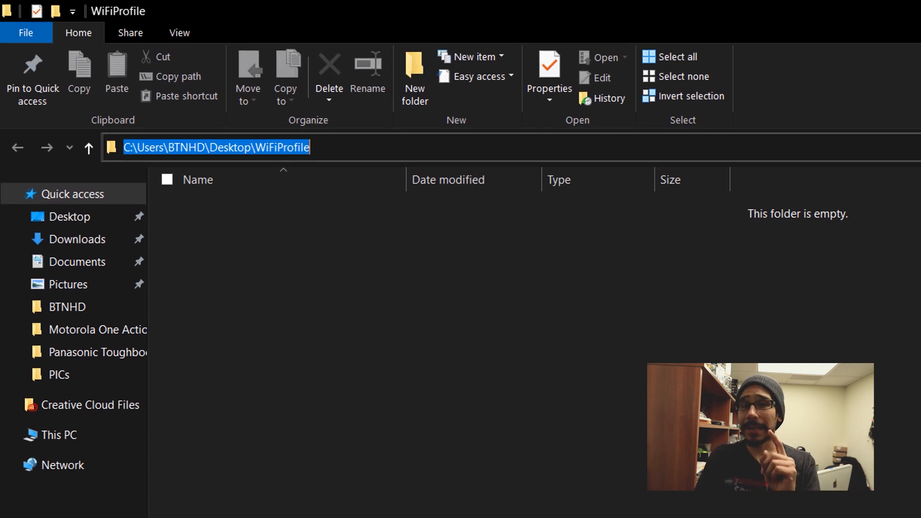
pyautogui.rightClick(216, 146)
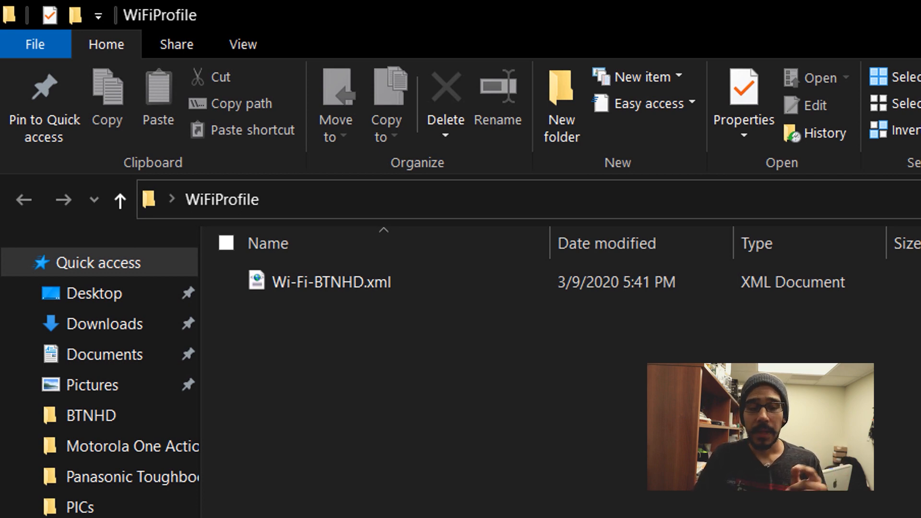
# Act on Wi-Fi-BTNHD.xml from its context menu and move to the Configuration Manager console.
pyautogui.rightClick(330, 281)
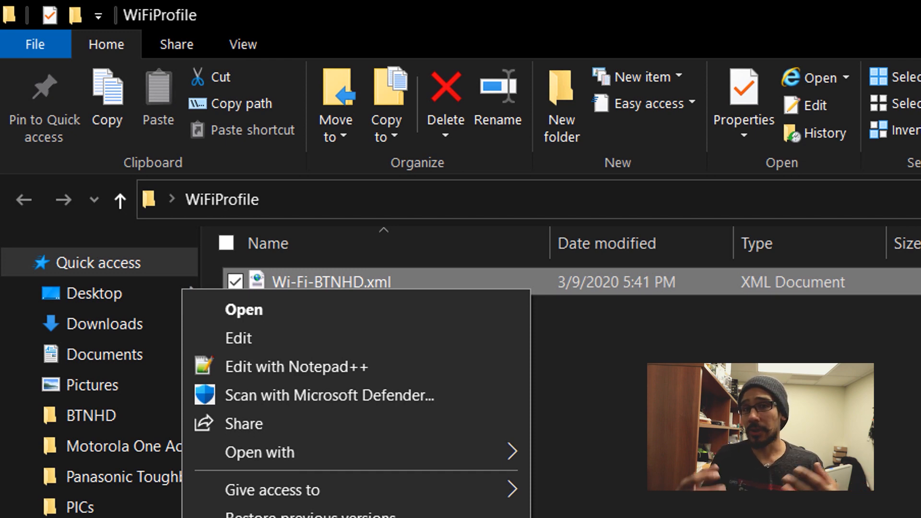
pyautogui.click(296, 366)
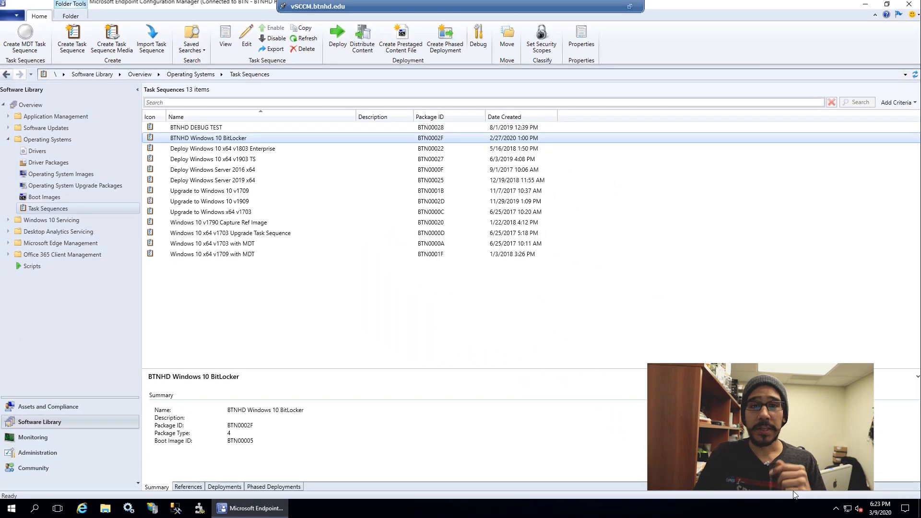
# Launch the Create Wi-Fi Profile Wizard from Compliance Settings > Company Resource Access > Wi-Fi Profiles.
pyautogui.click(47, 406)
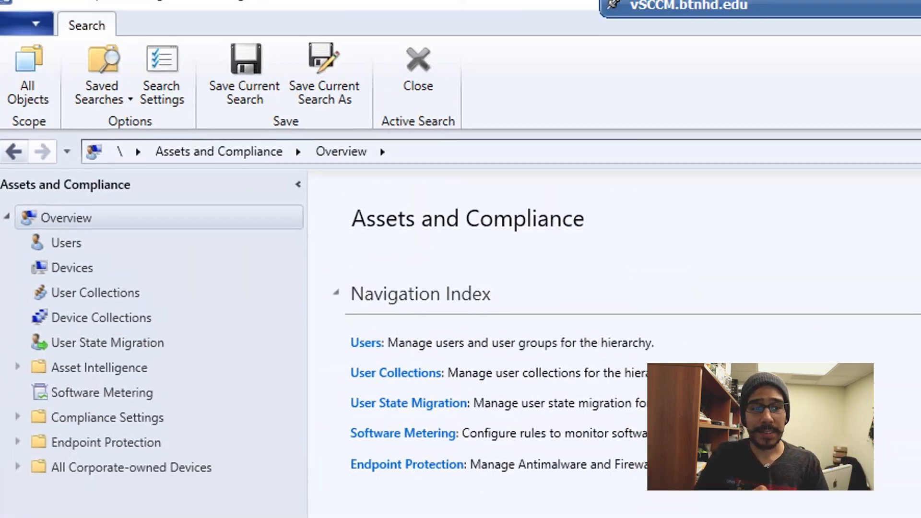
pyautogui.click(106, 417)
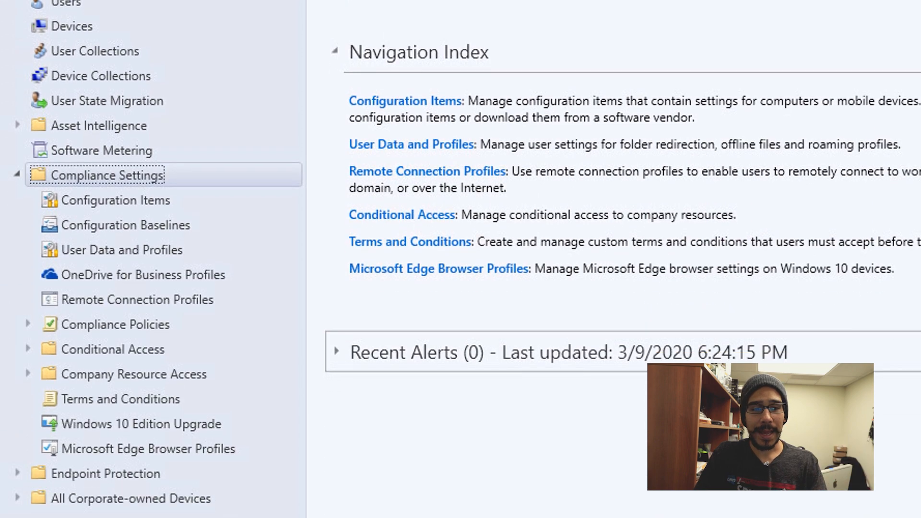
pyautogui.scroll(-3)
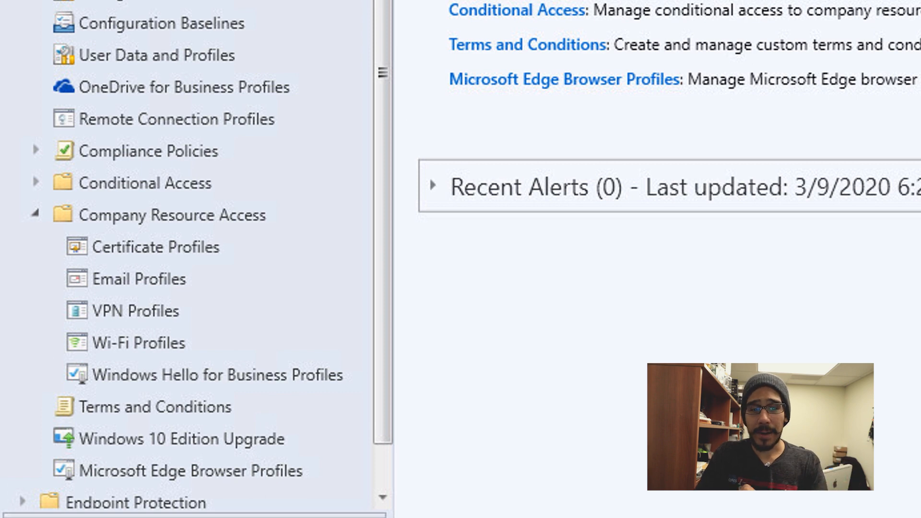
pyautogui.rightClick(138, 342)
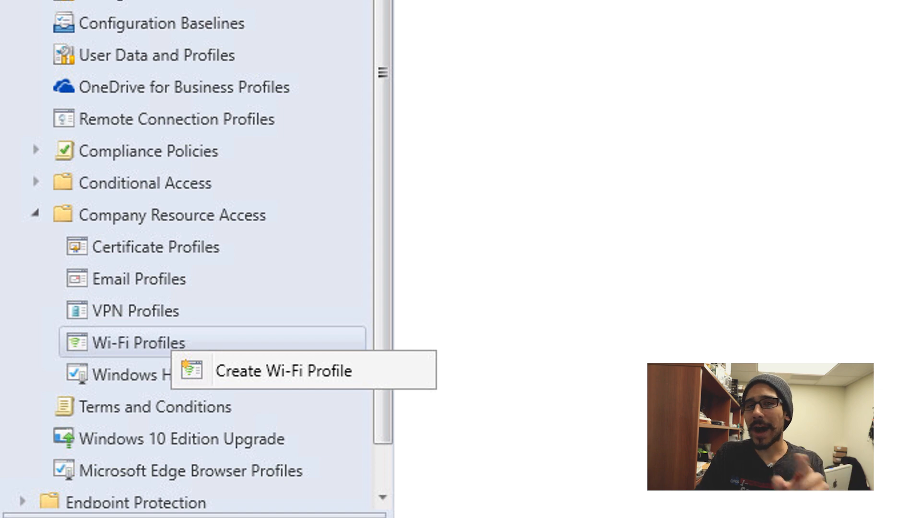
pyautogui.click(283, 371)
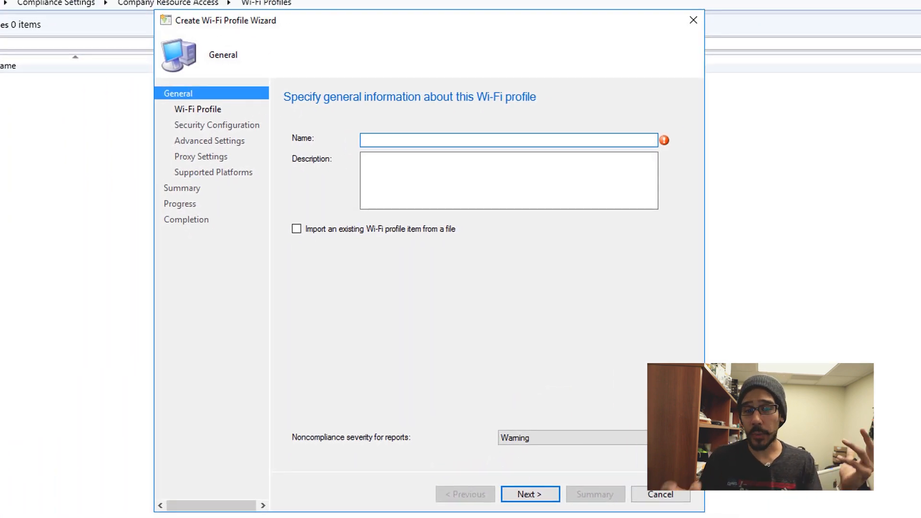
# Name the profile BTNHD WiFi Profile, choose import from an existing file, and begin adding the file.
pyautogui.click(296, 228)
pyautogui.write('BTNHD WiFi Profile')
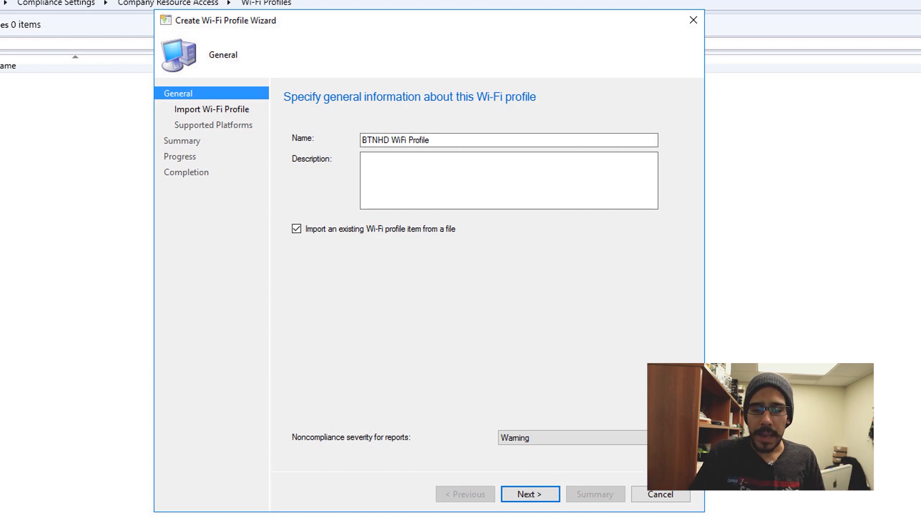
pyautogui.click(529, 493)
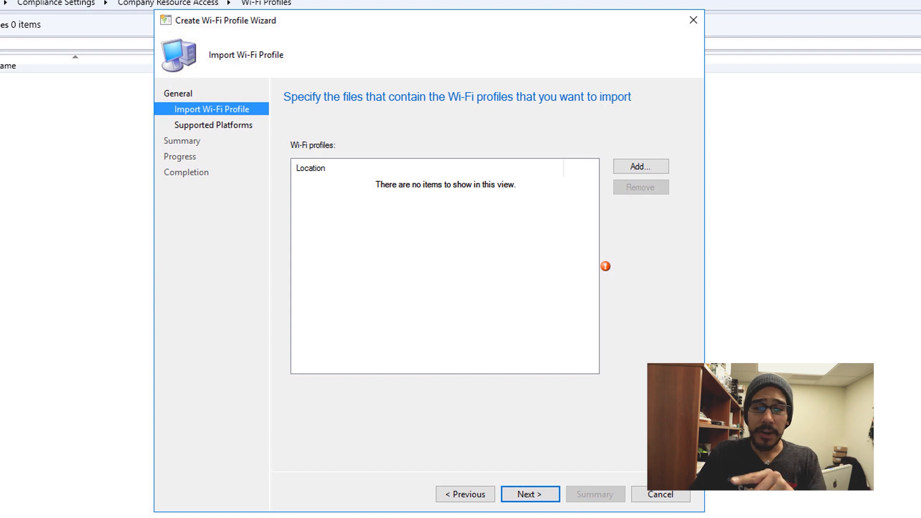
pyautogui.click(640, 167)
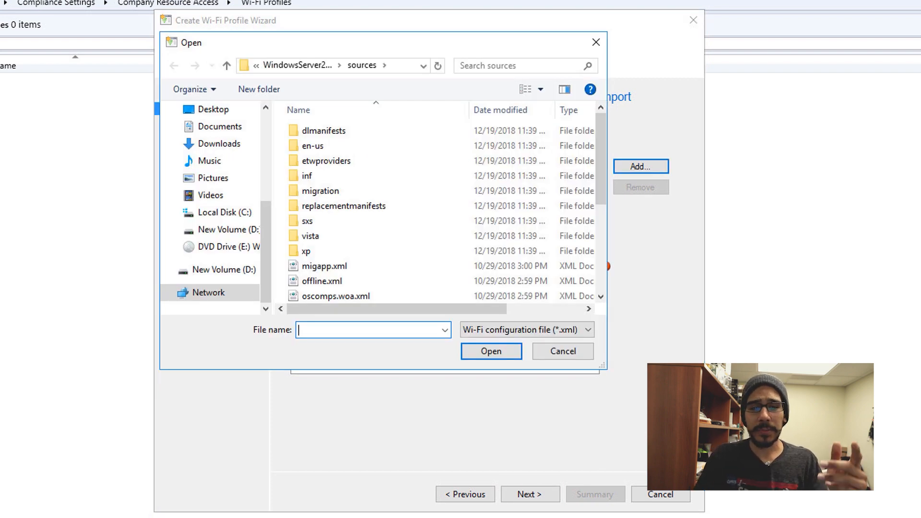
# Select \\bj-sccm\sources\WiFiProfile\Wi-Fi-BTNHD.xml as the profile file to import.
pyautogui.click(212, 109)
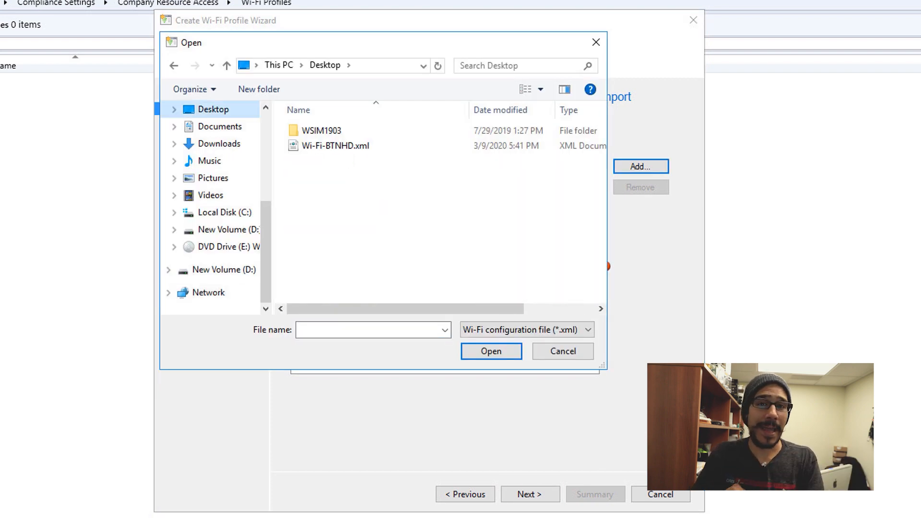
pyautogui.click(490, 351)
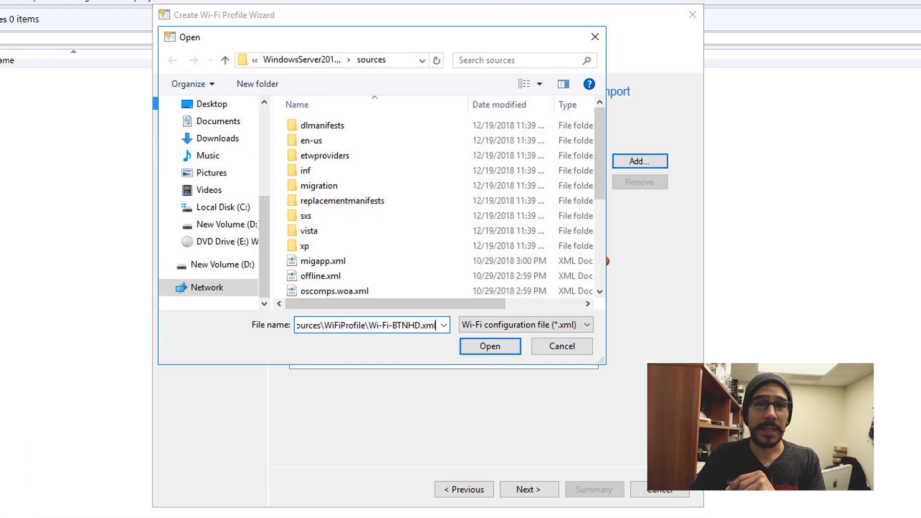
pyautogui.click(489, 345)
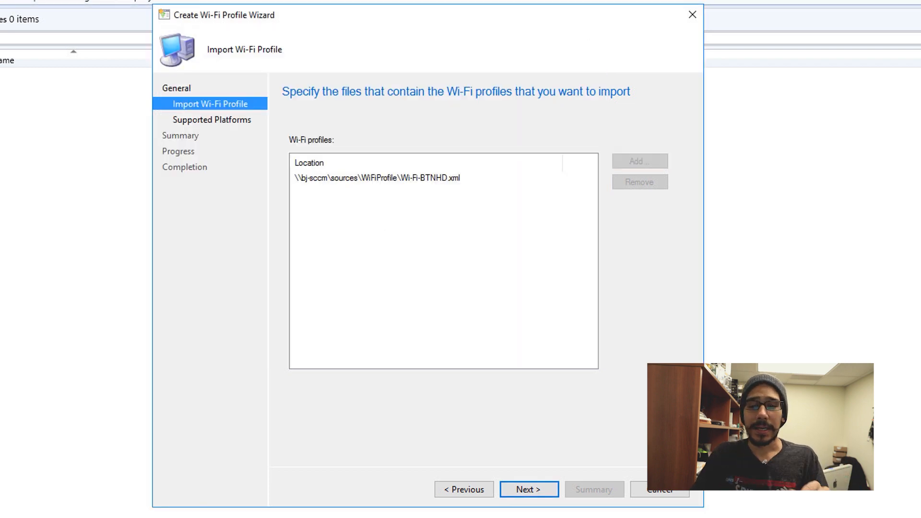
# Target Windows 10 64-bit and 32-bit as supported platforms and finish creating BTNHD WiFi Profile.
pyautogui.click(527, 489)
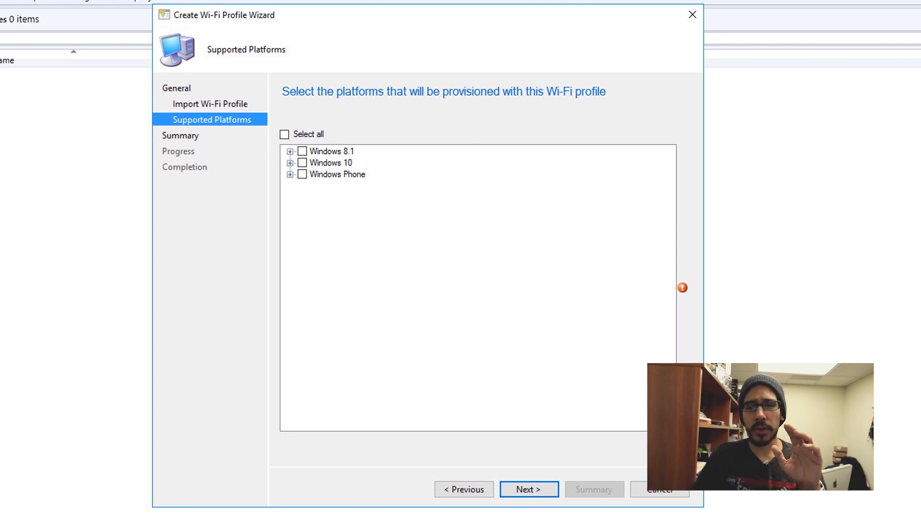
pyautogui.click(290, 163)
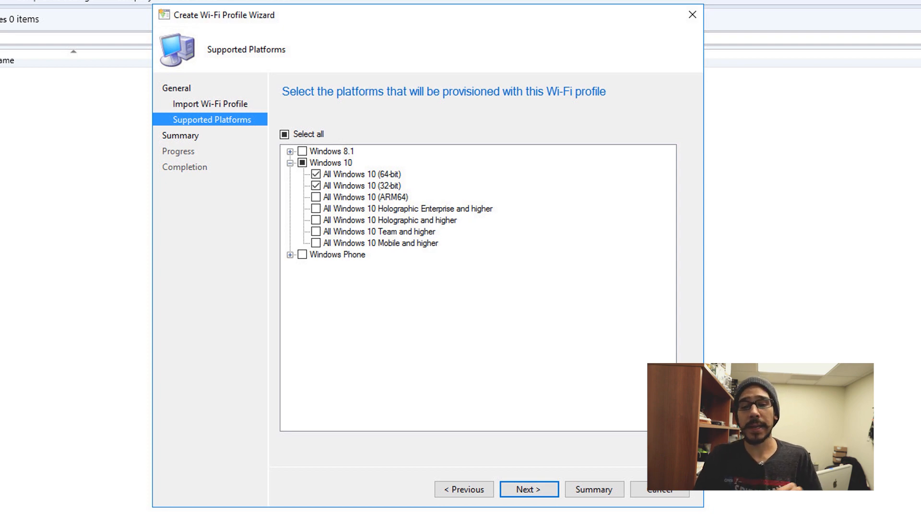
pyautogui.click(527, 489)
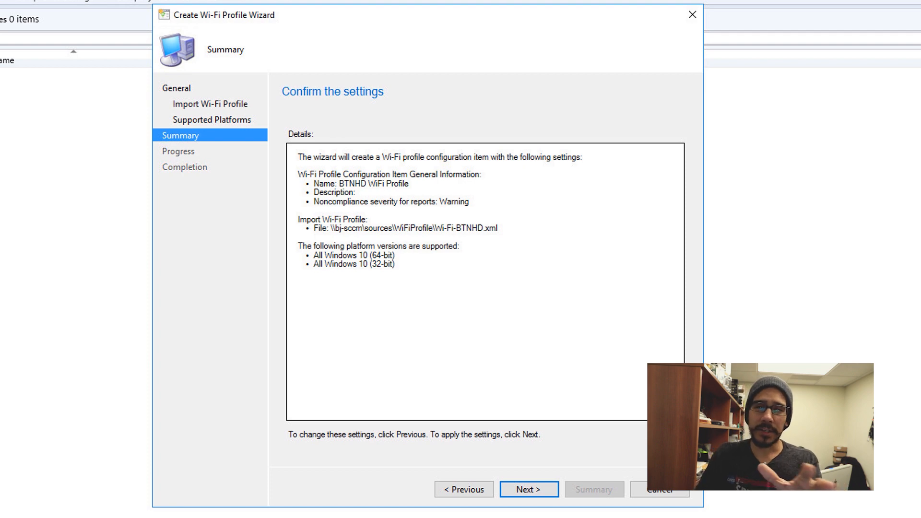
pyautogui.click(528, 488)
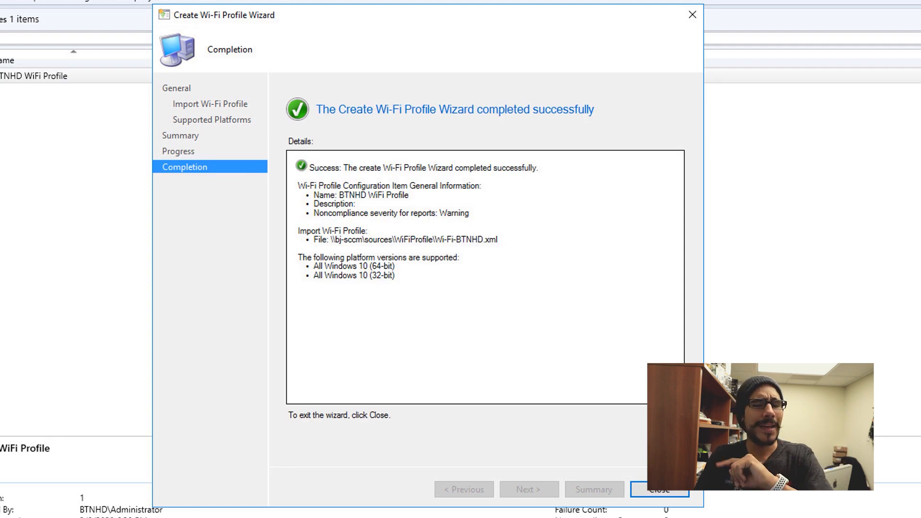
# Begin deploying BTNHD WiFi Profile and browse for the target collection.
pyautogui.click(658, 488)
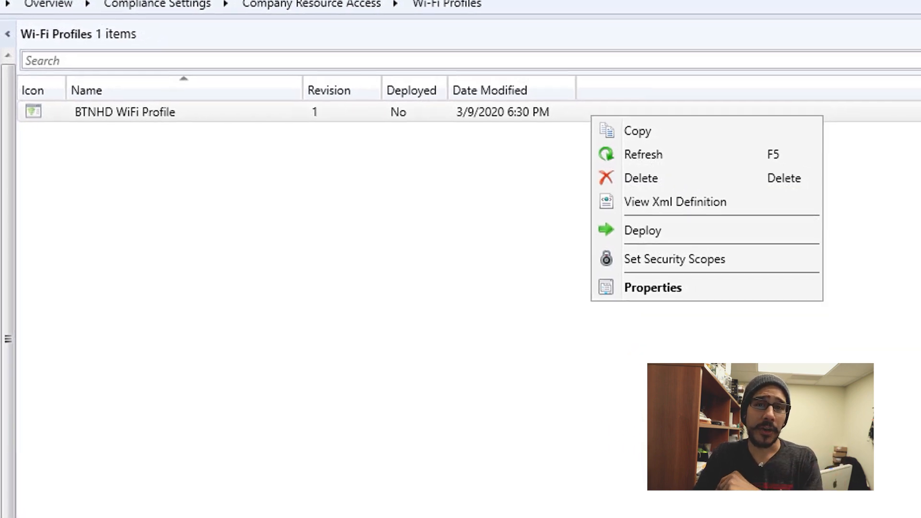
pyautogui.click(641, 229)
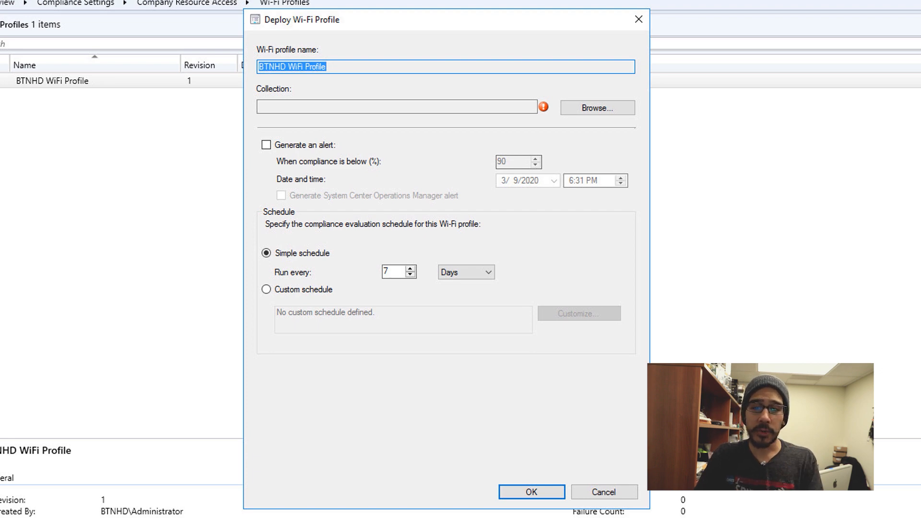
pyautogui.click(596, 107)
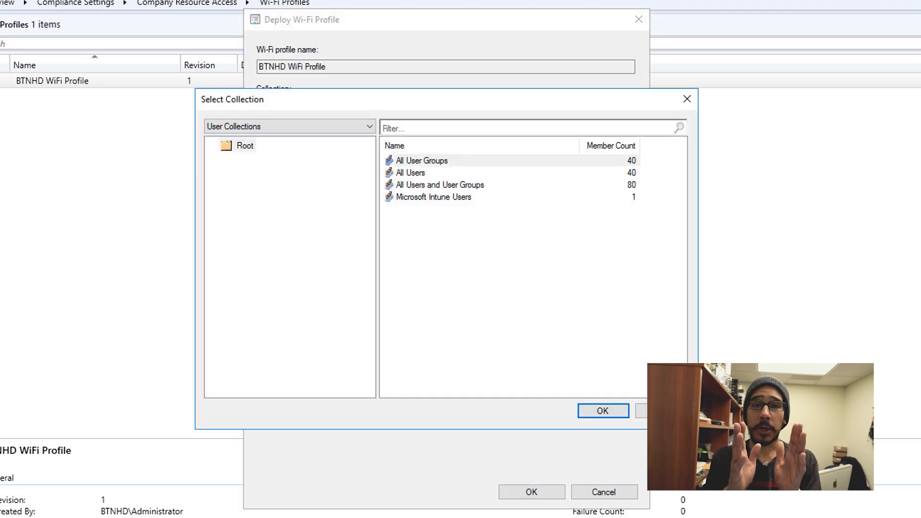